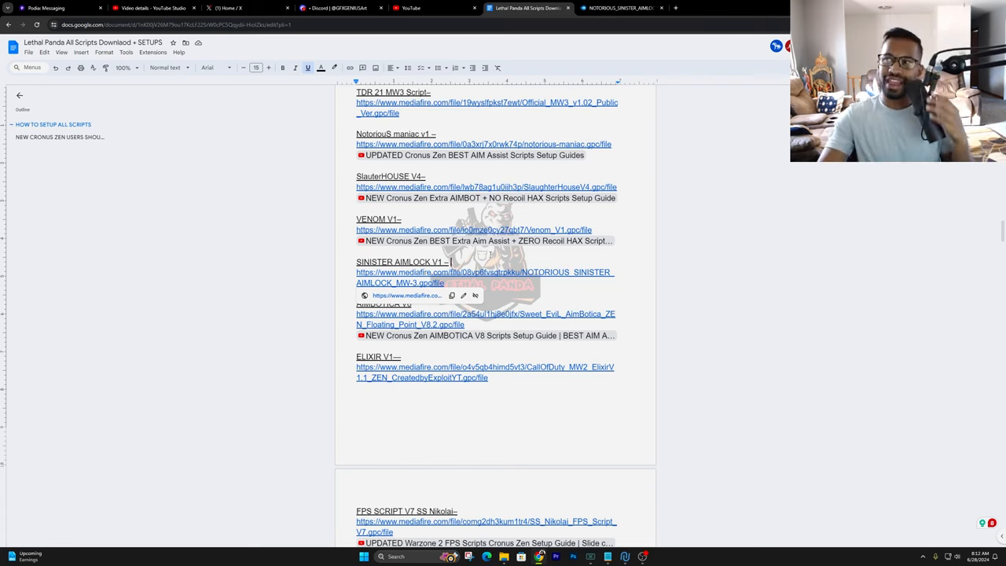
Scroll the current Podia page, then browse the Extreme Scripts product's file list.
scroll("up", 3)
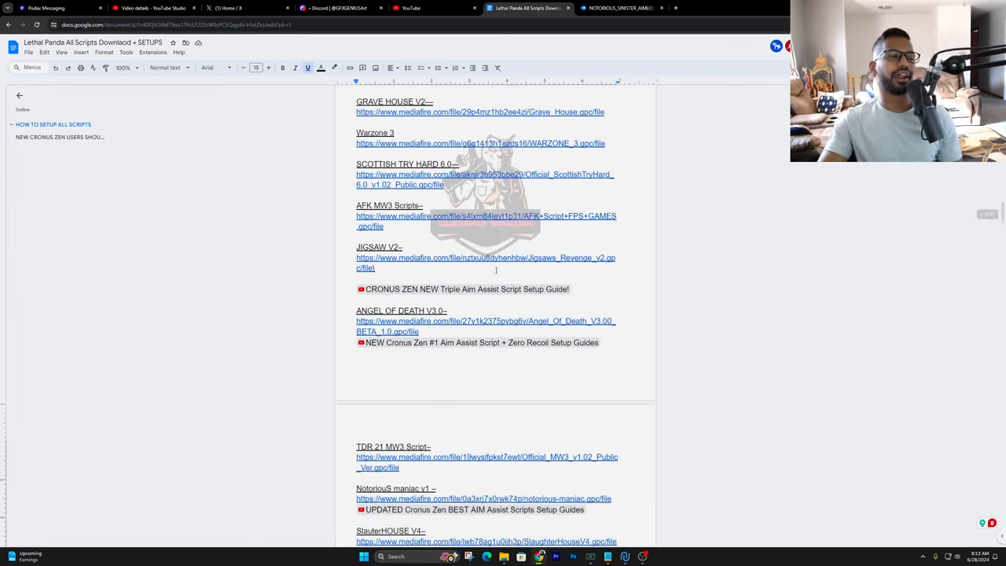
scroll("down", 3)
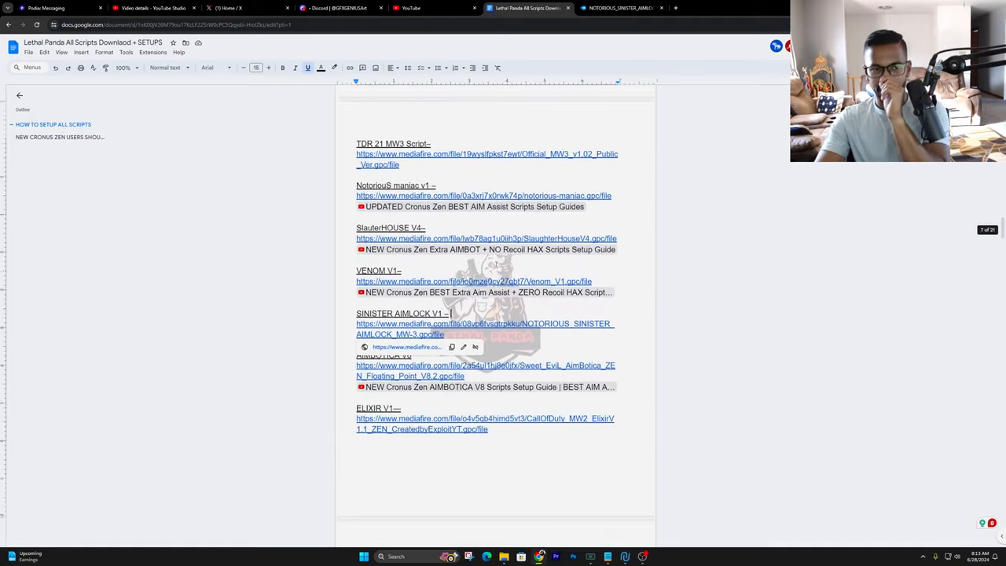
scroll("down", 3)
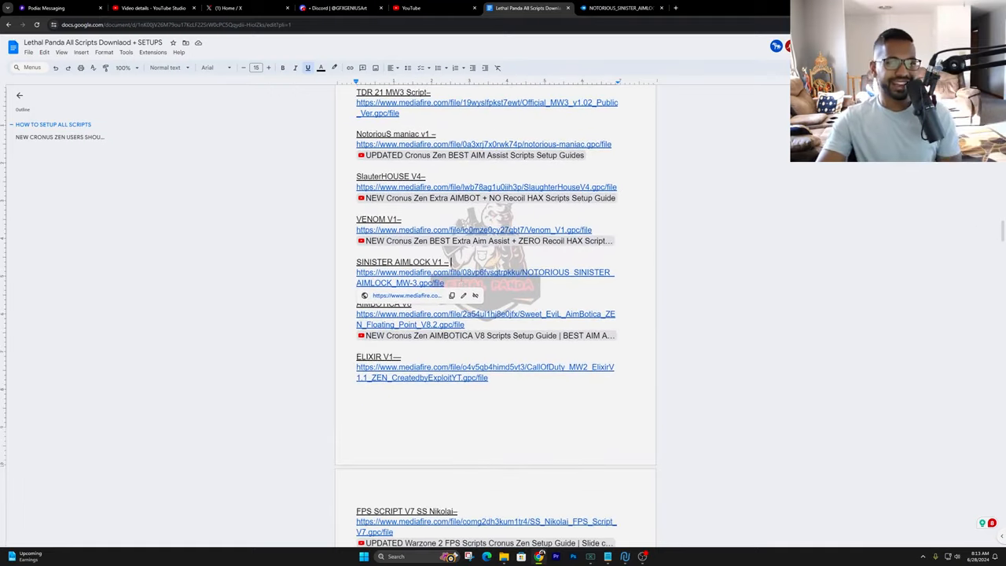
scroll("up", 3)
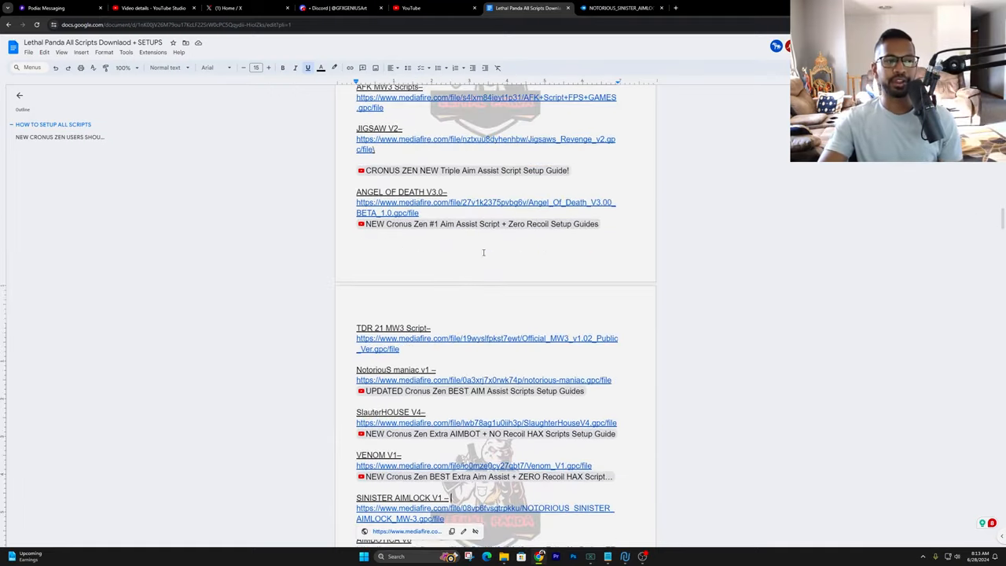
scroll("down", 3)
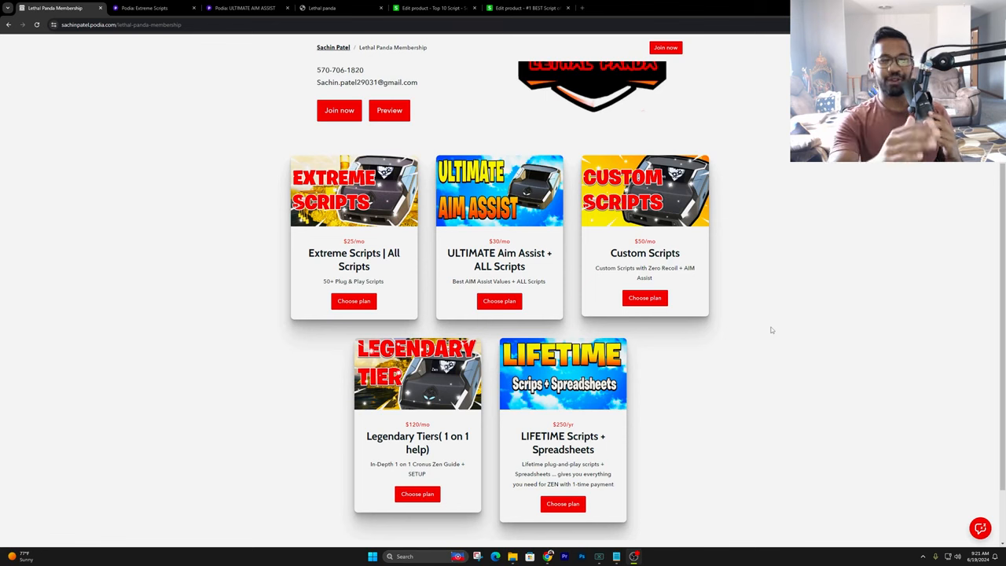
mouse_move(779, 378)
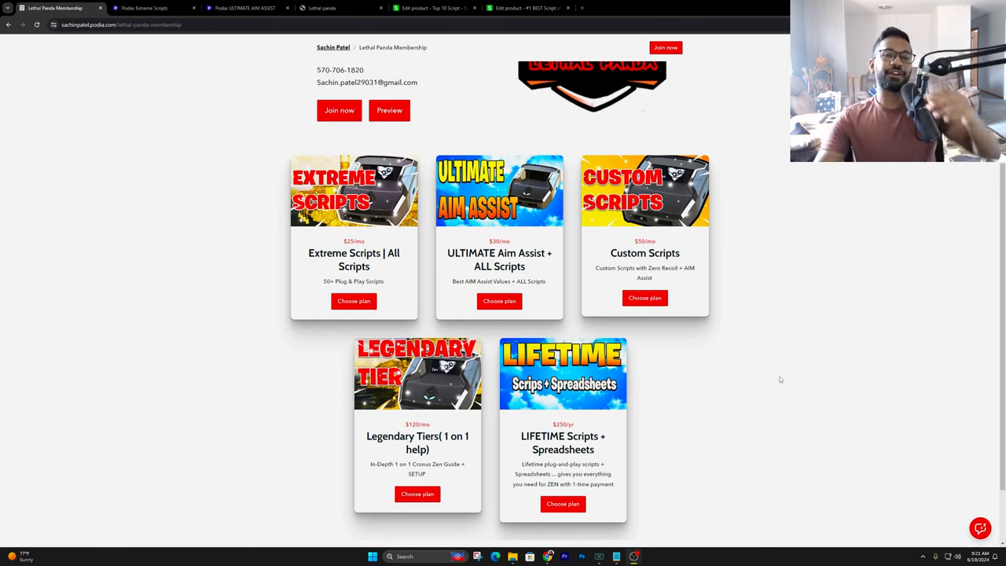
mouse_move(731, 345)
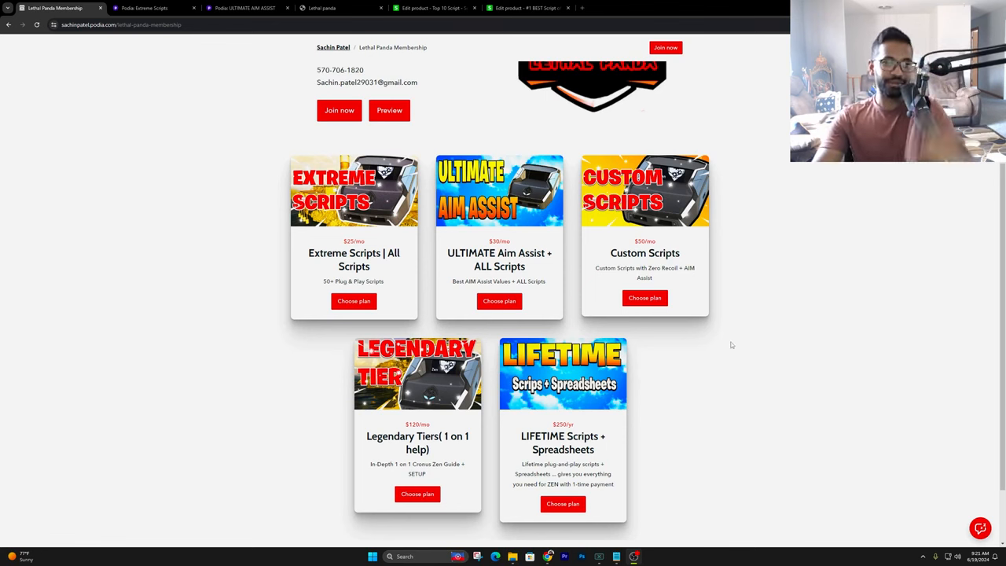
scroll("up", 3)
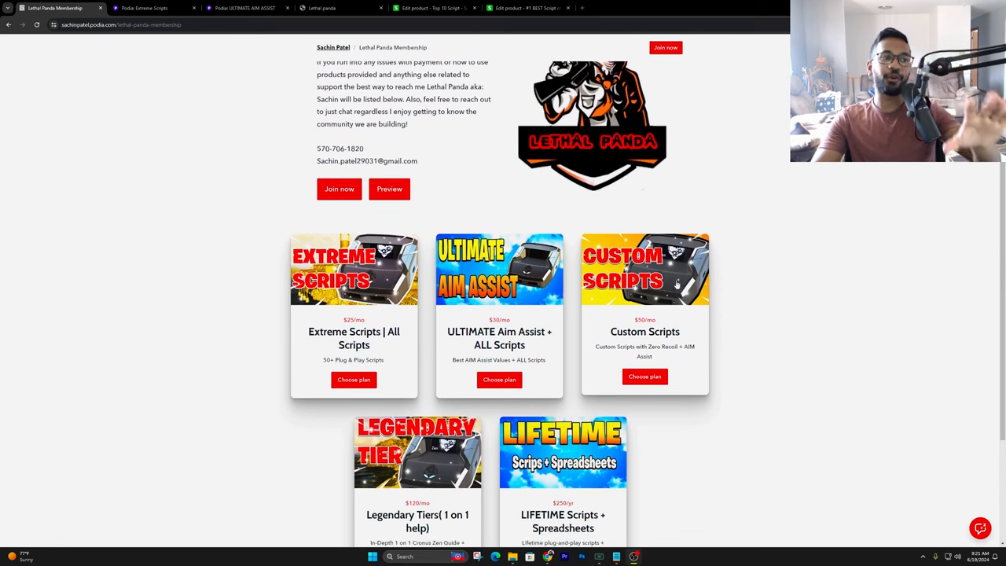
scroll("down", 3)
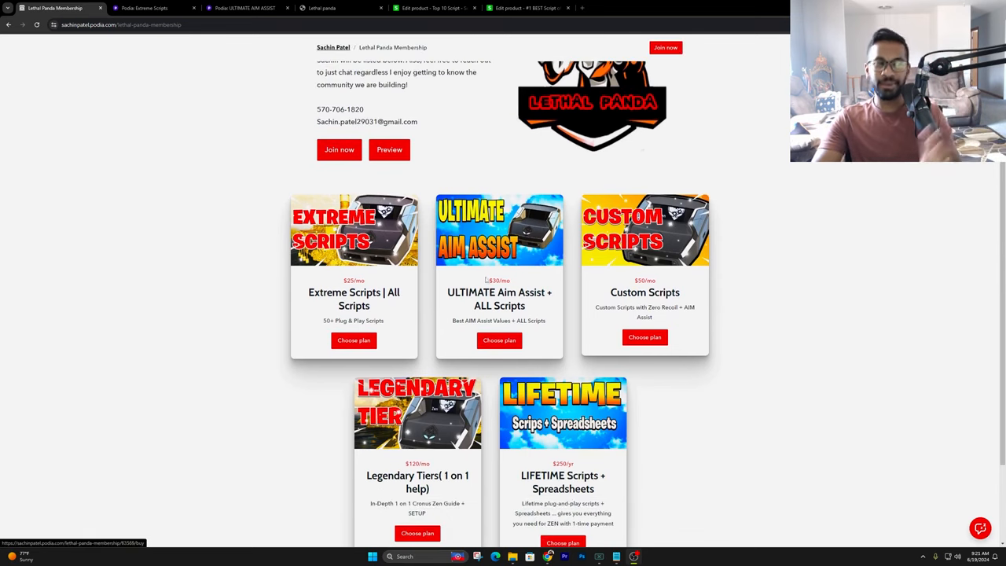
scroll("down", 3)
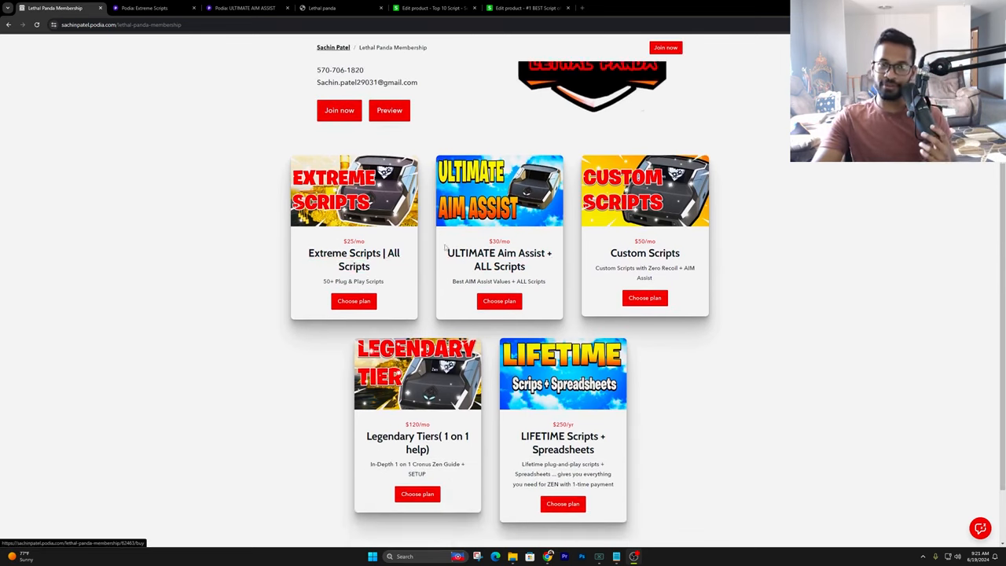
left_click(146, 8)
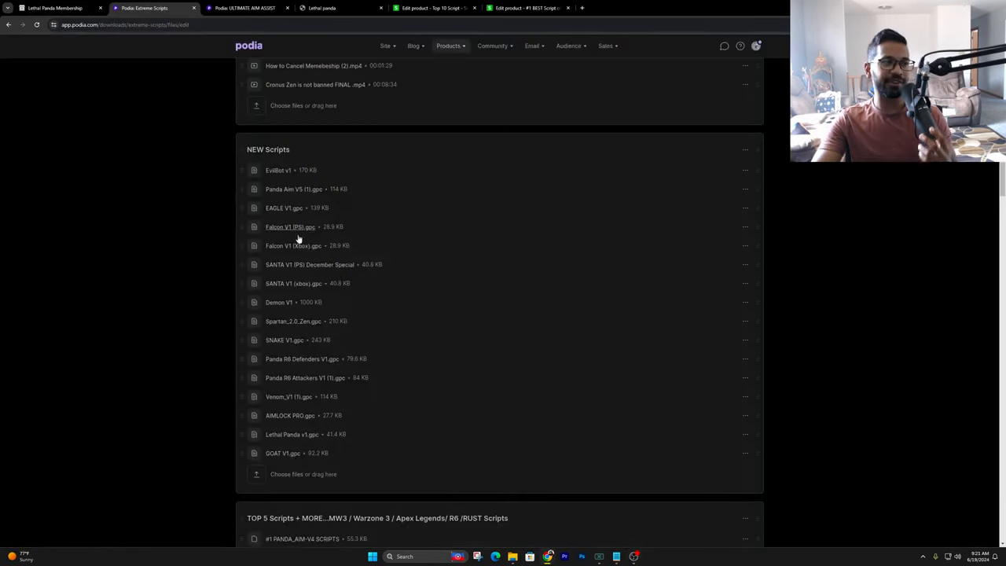
scroll("down", 3)
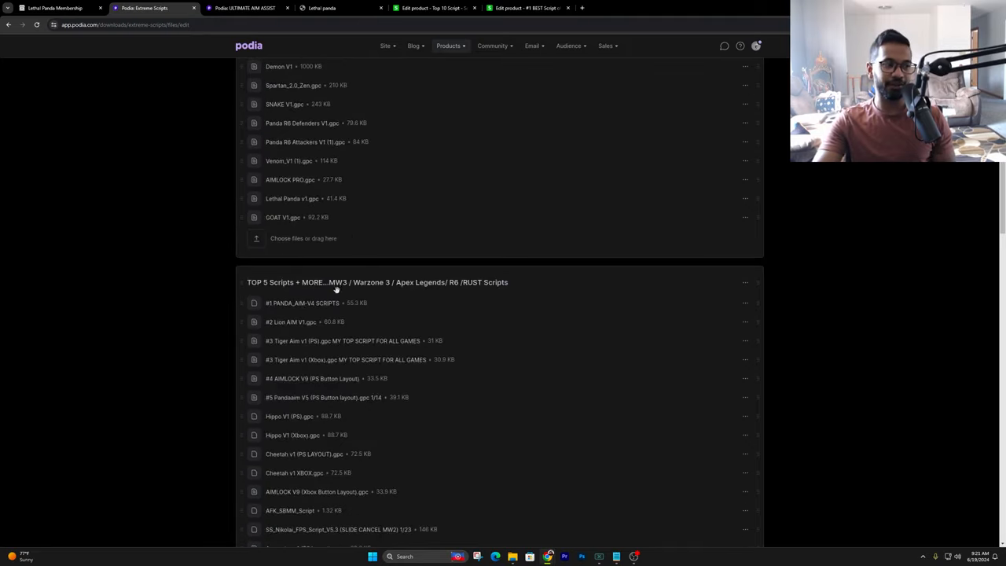
Check the membership page and ULTIMATE AIM ASSIST files, then return to Extreme Scripts.
left_click(53, 8)
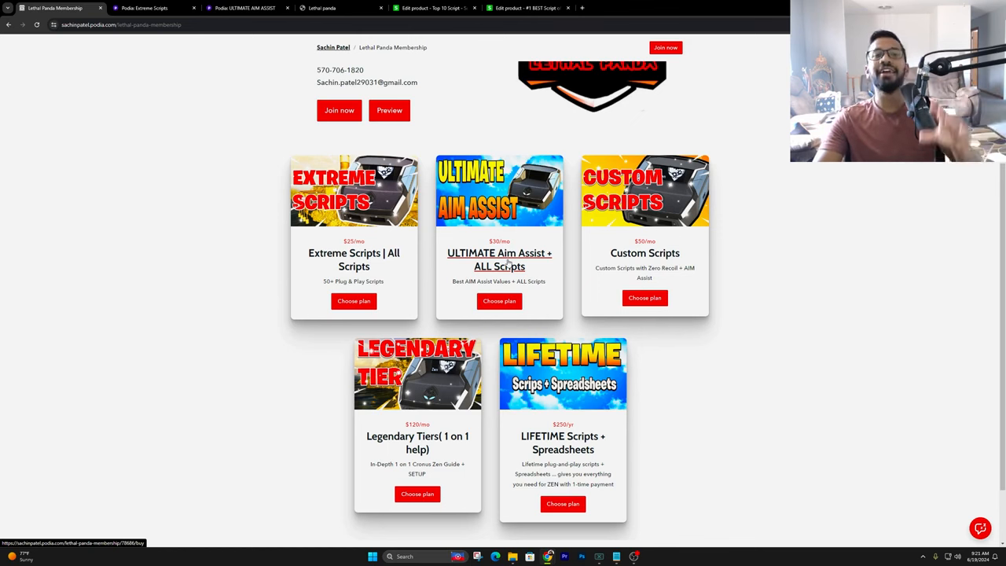
left_click(244, 8)
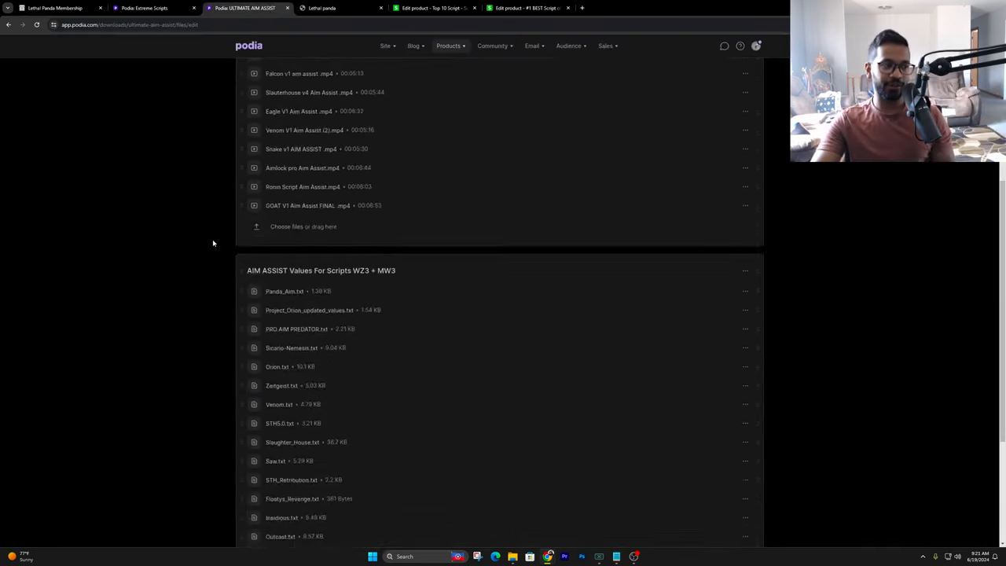
scroll("up", 3)
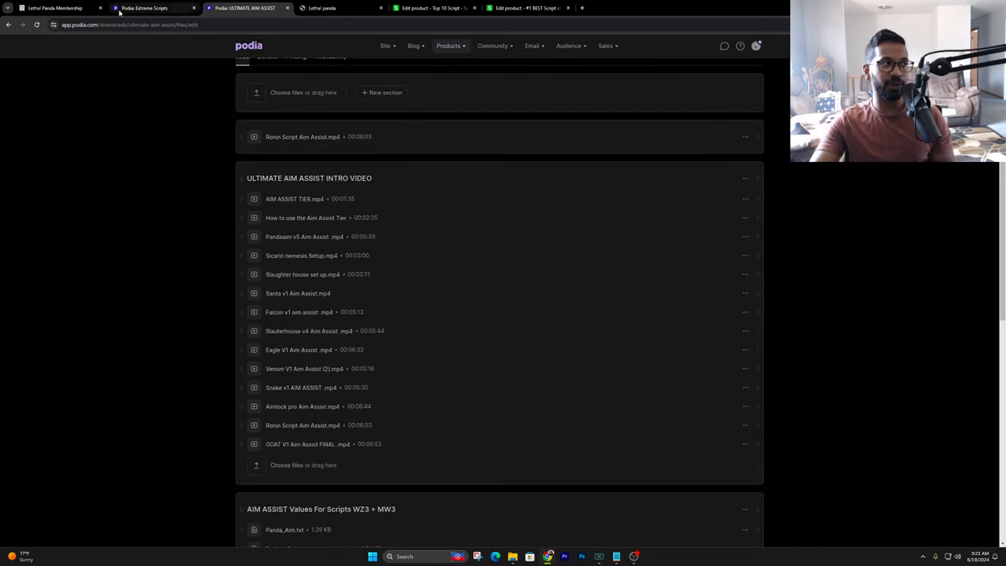
left_click(145, 7)
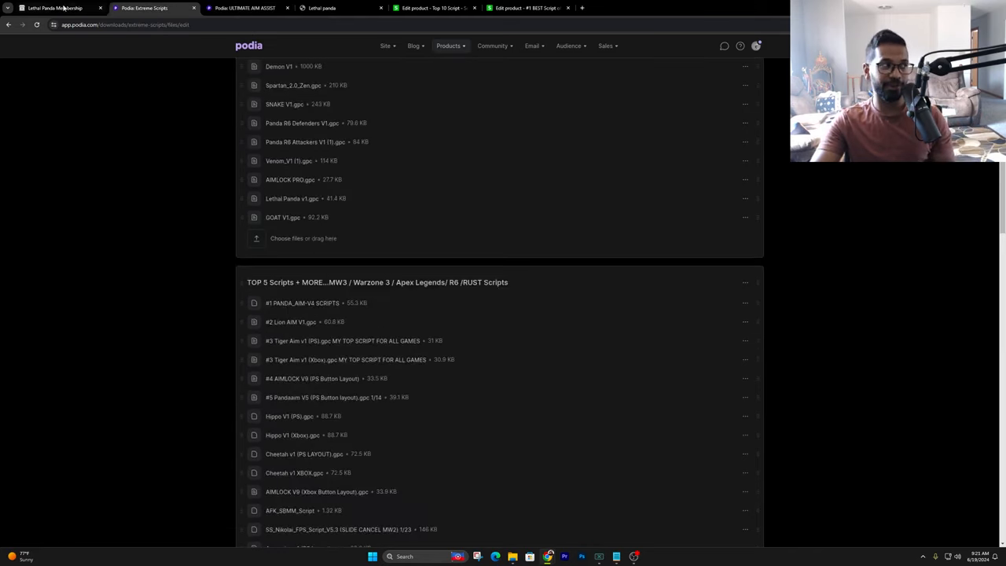
Return to the Lethal Panda Membership page and scroll to the five plans and Terms of Service.
left_click(53, 8)
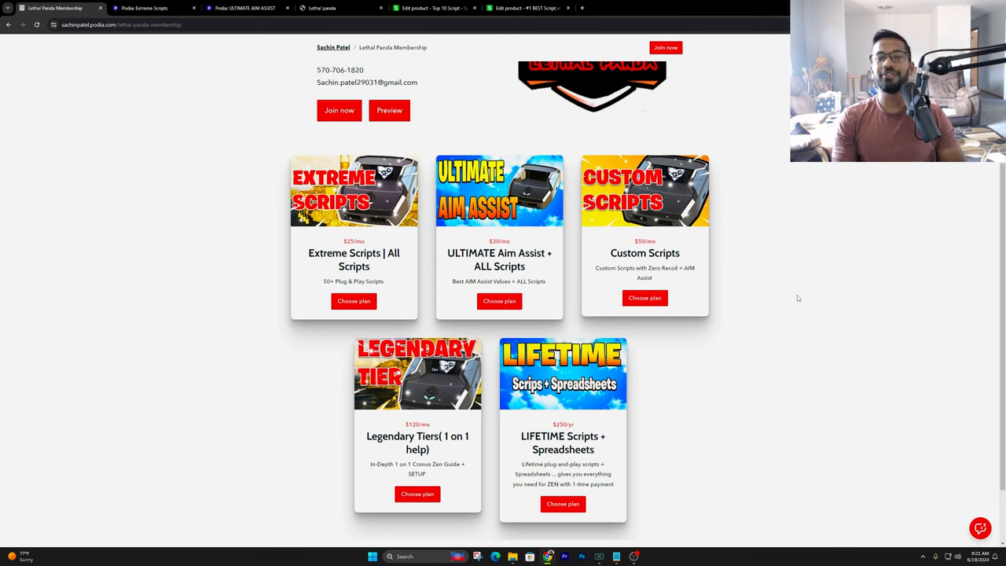
mouse_move(721, 280)
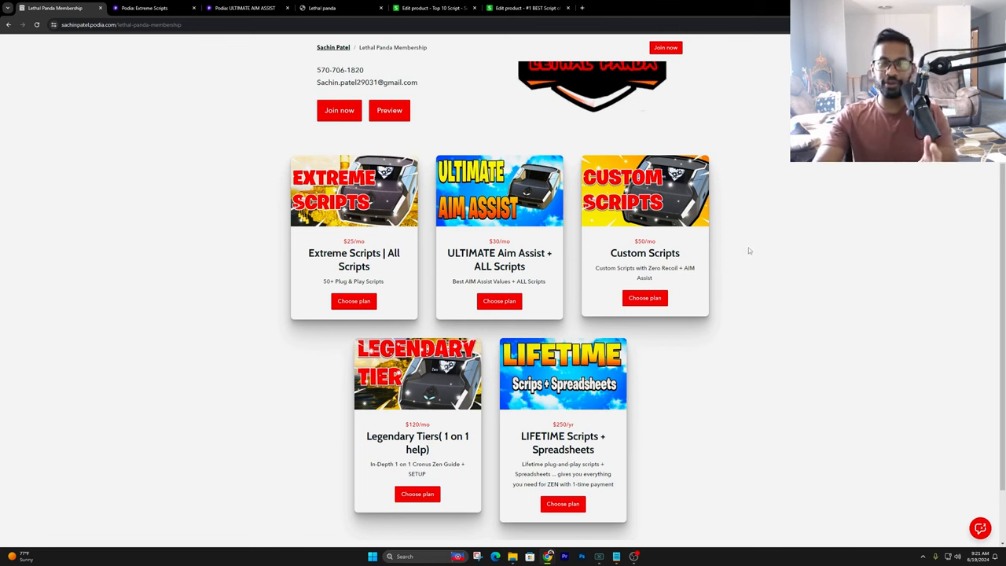
scroll("down", 3)
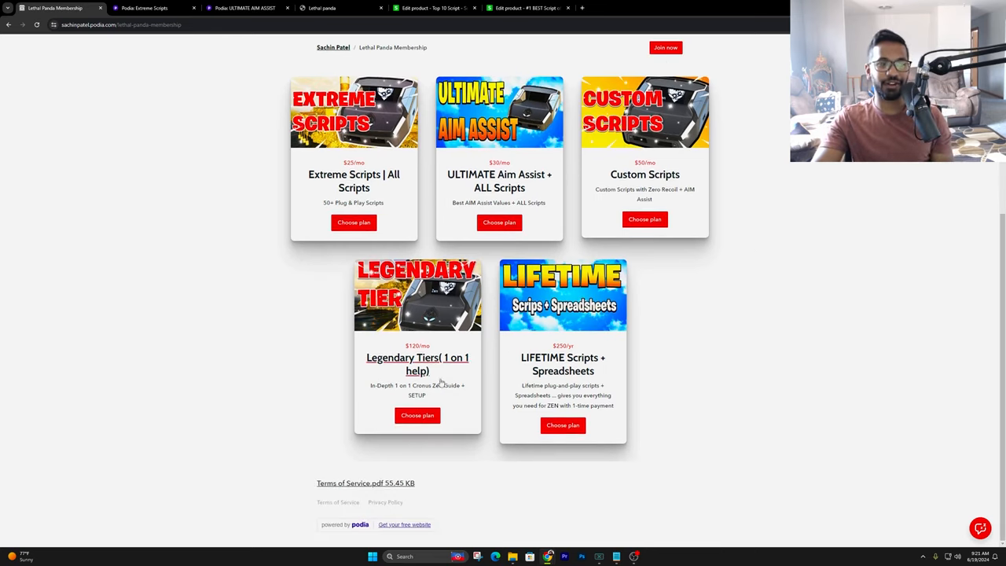
mouse_move(322, 352)
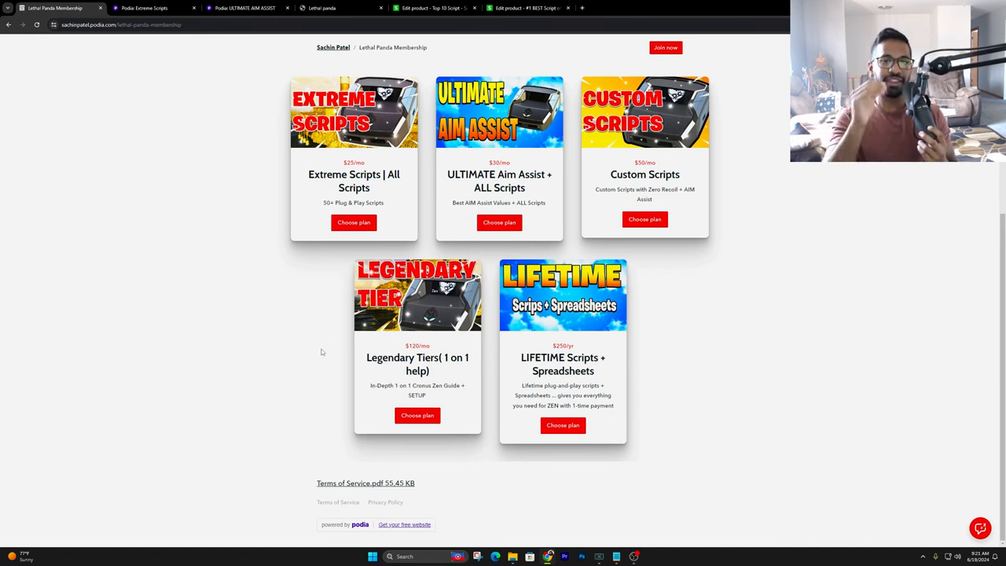
mouse_move(339, 353)
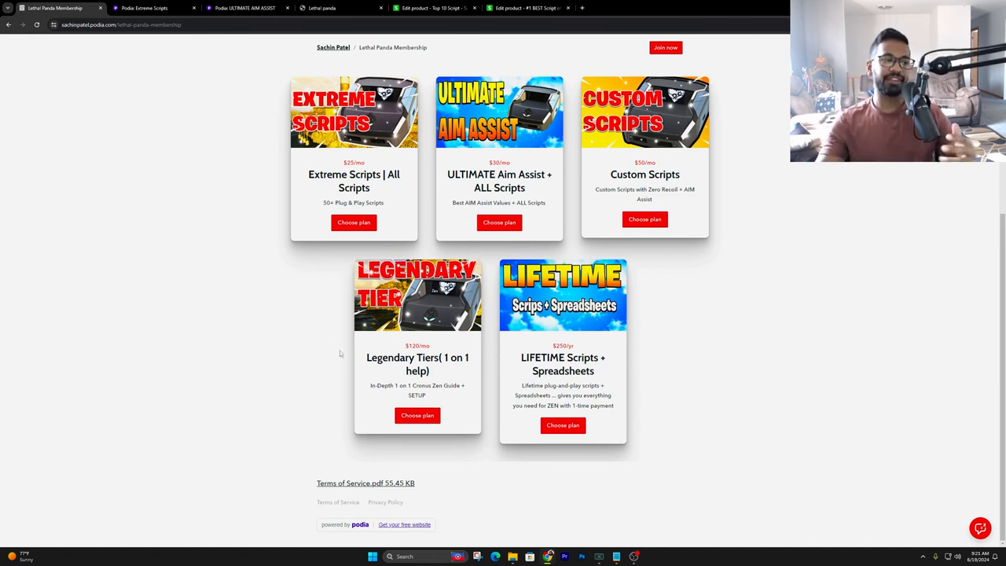
mouse_move(417, 364)
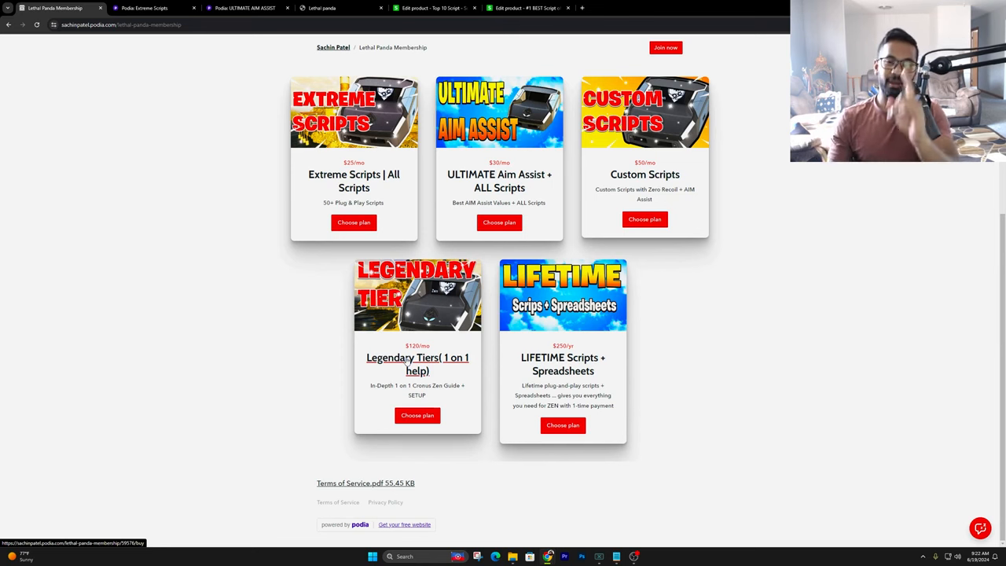
mouse_move(548, 338)
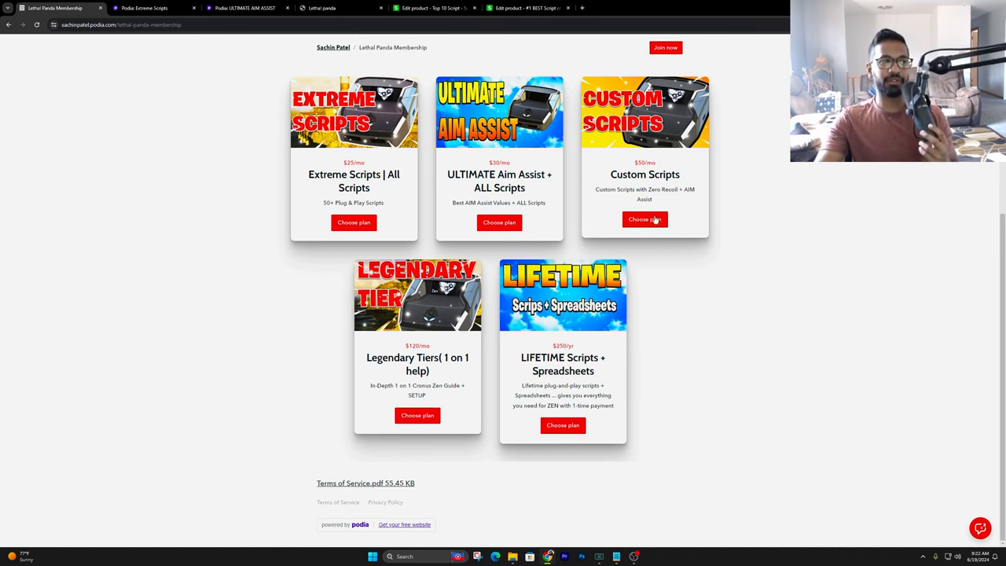
mouse_move(598, 341)
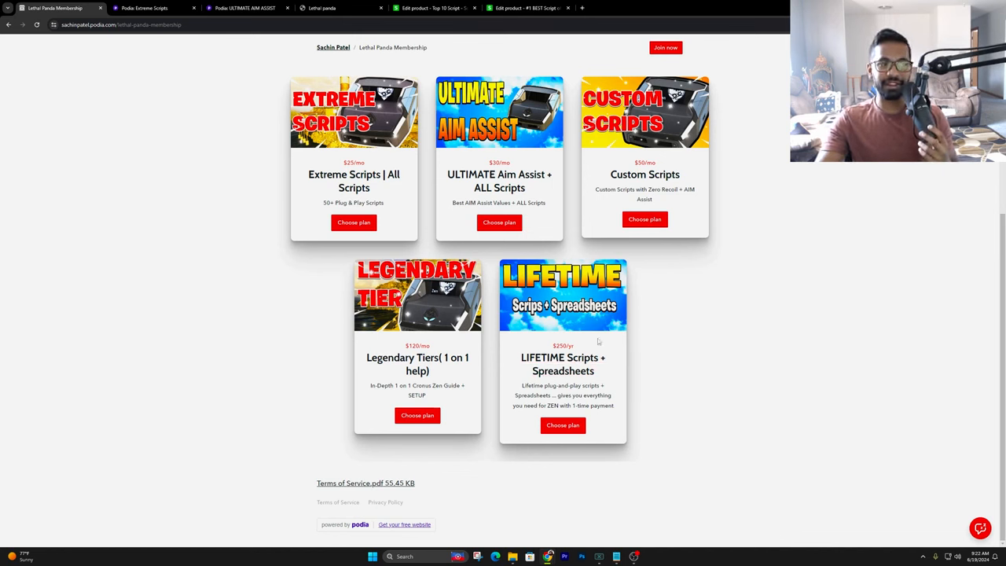
double_click(563, 345)
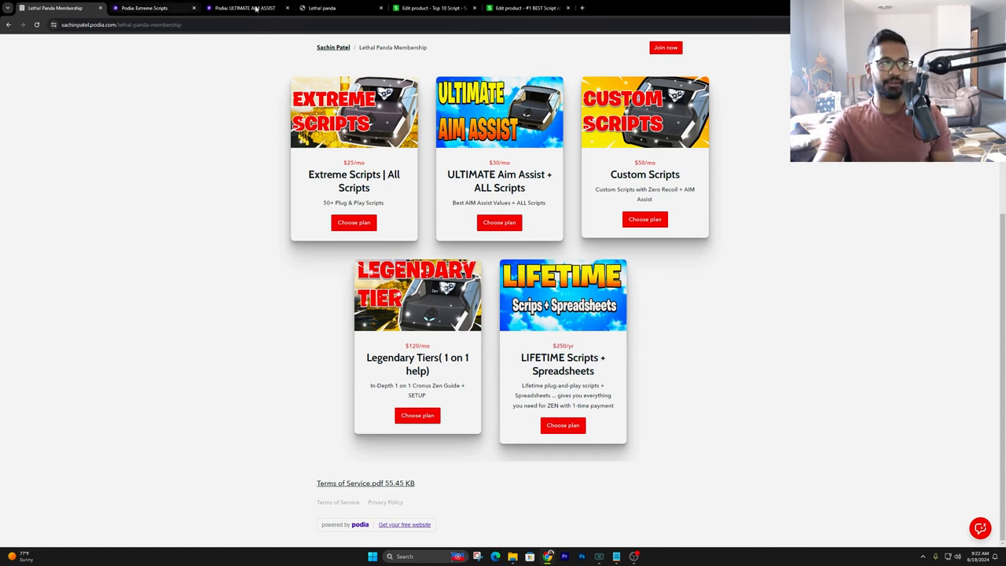
Switch to the Lethal panda Sellfy storefront with its two script products.
left_click(321, 8)
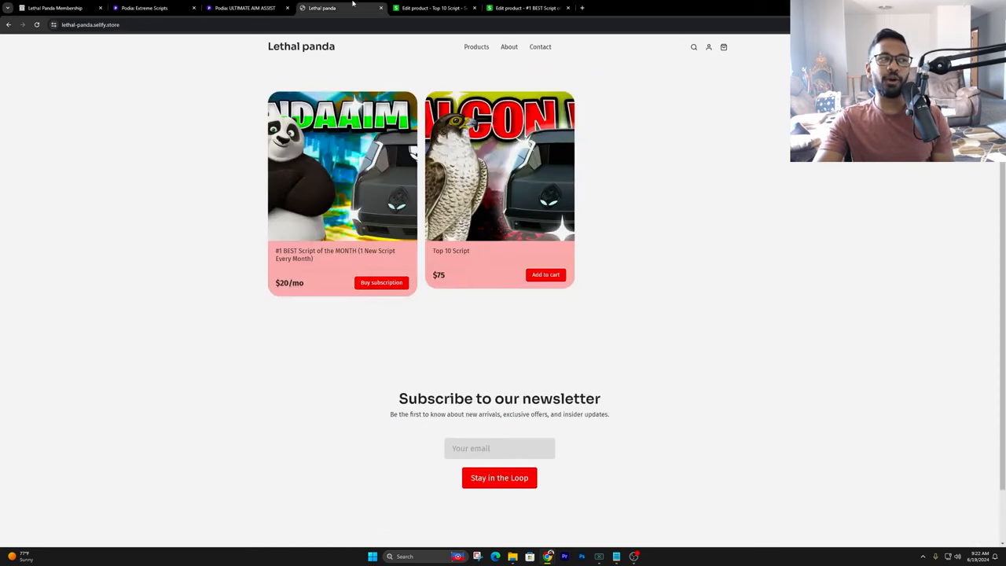
mouse_move(642, 244)
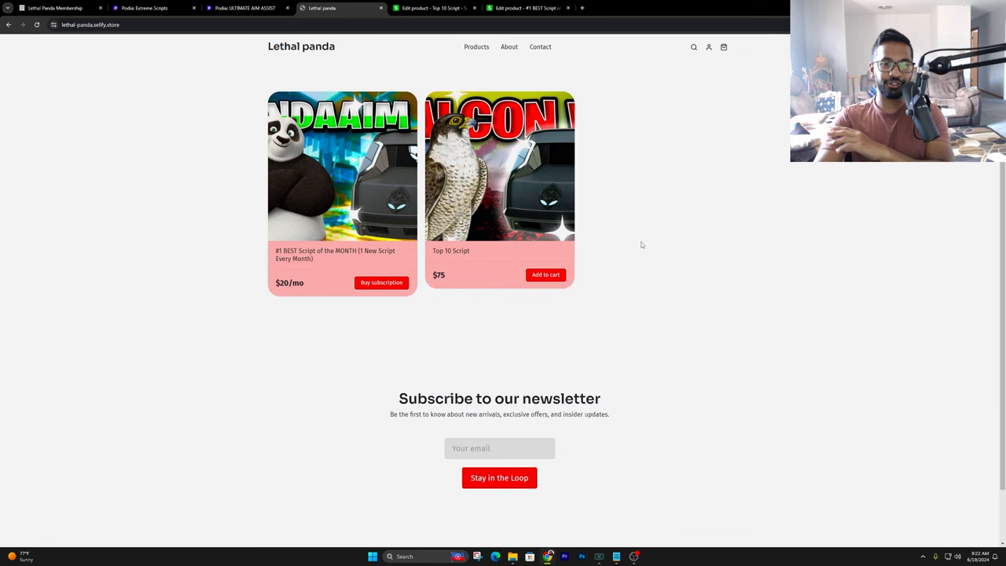
mouse_move(474, 267)
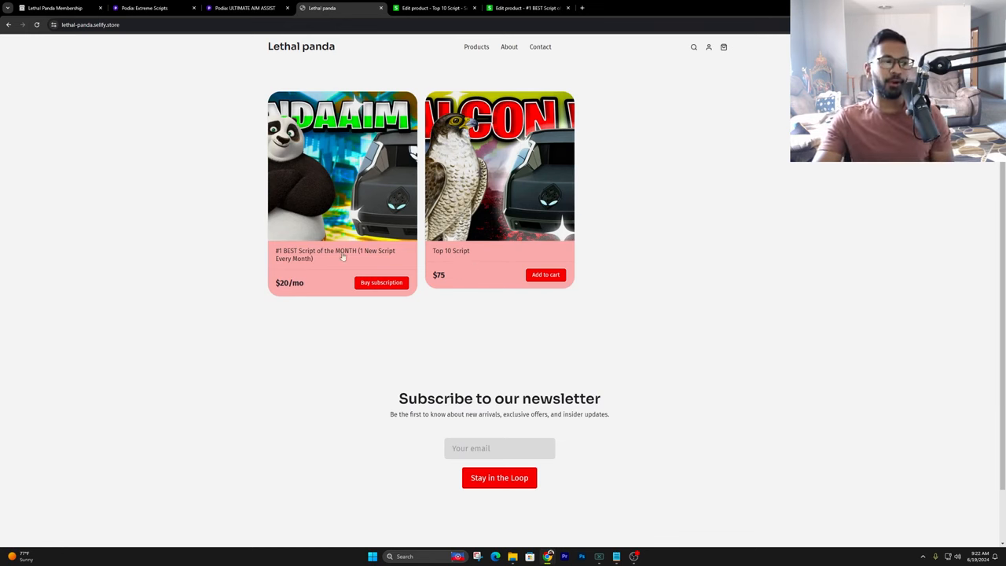
mouse_move(313, 262)
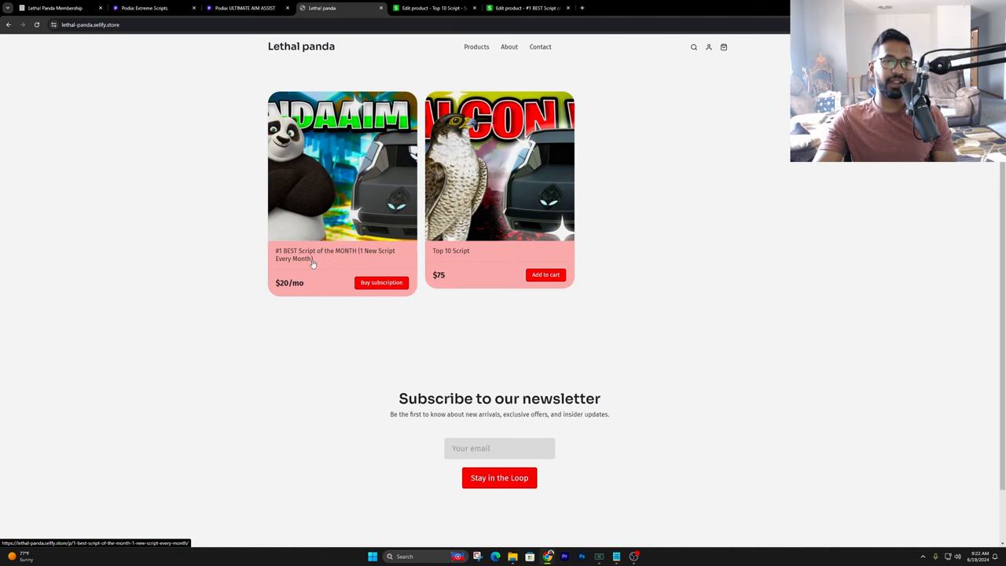
mouse_move(330, 255)
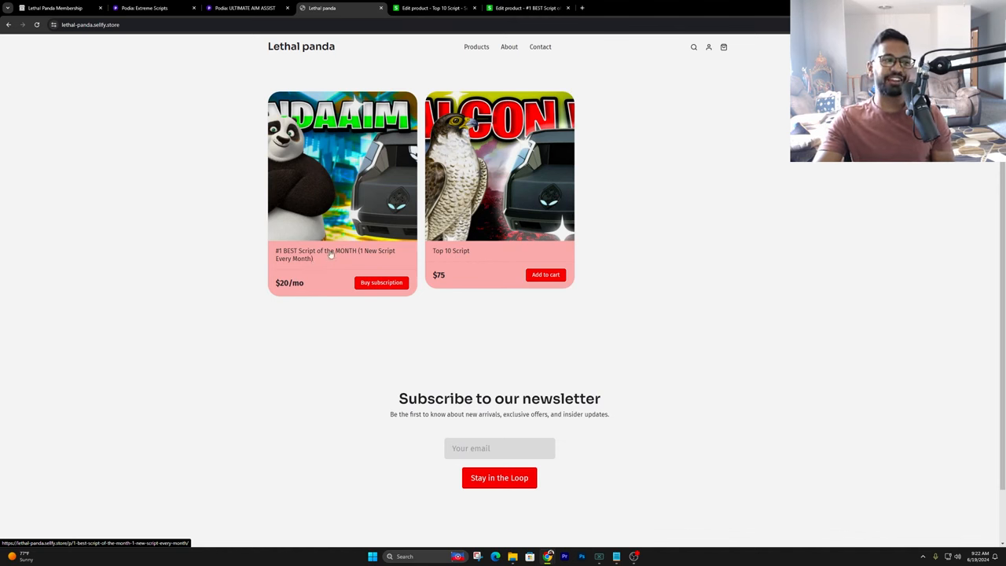
mouse_move(321, 250)
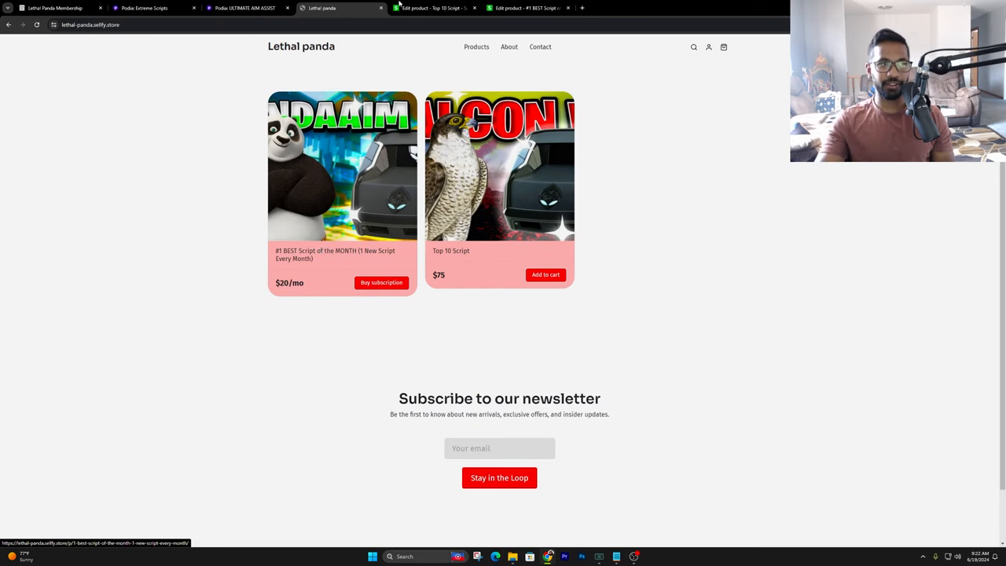
Review the Top 10 Script and #1 BEST Script edit pages, then go to MediaFire.
left_click(430, 8)
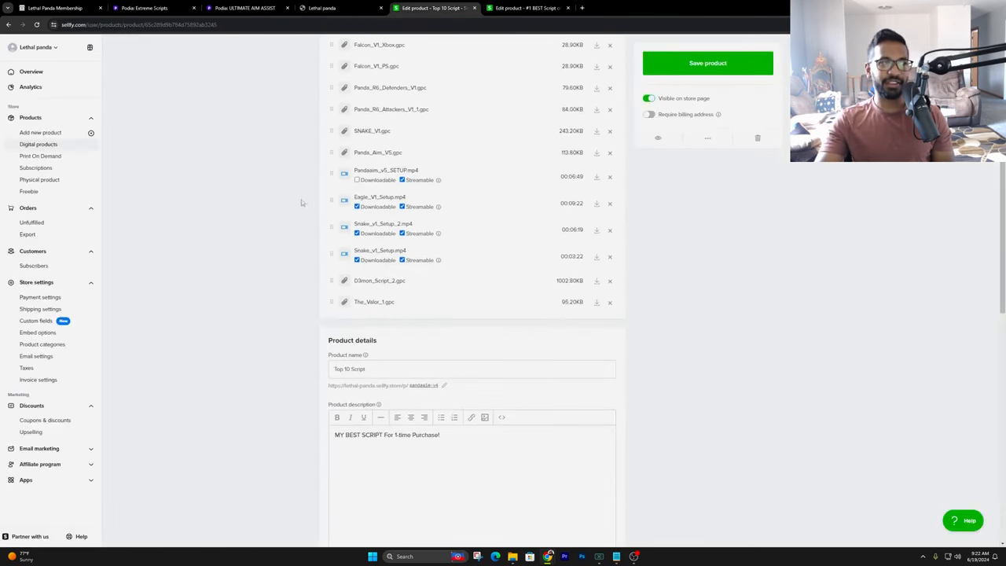
left_click(525, 8)
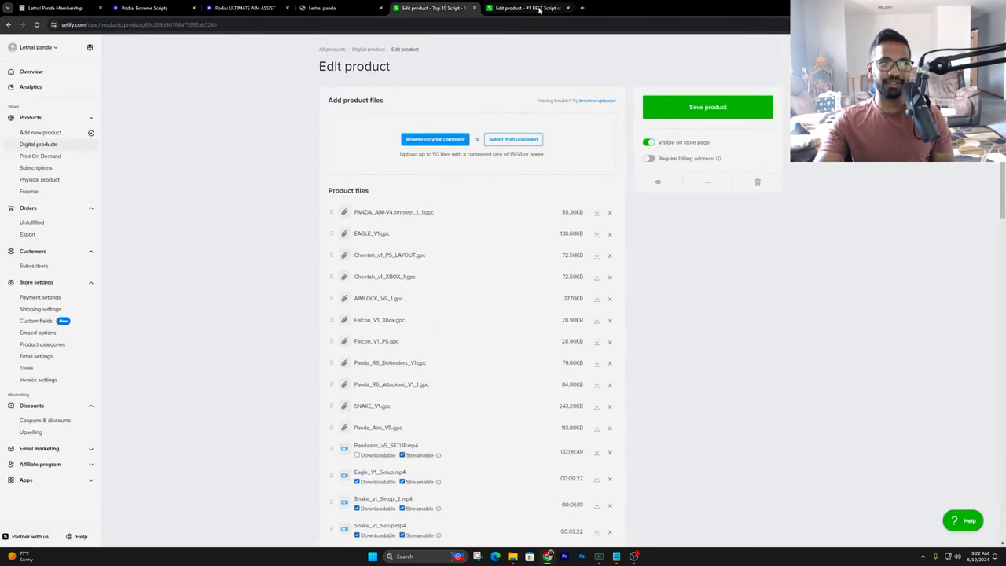
left_click(526, 8)
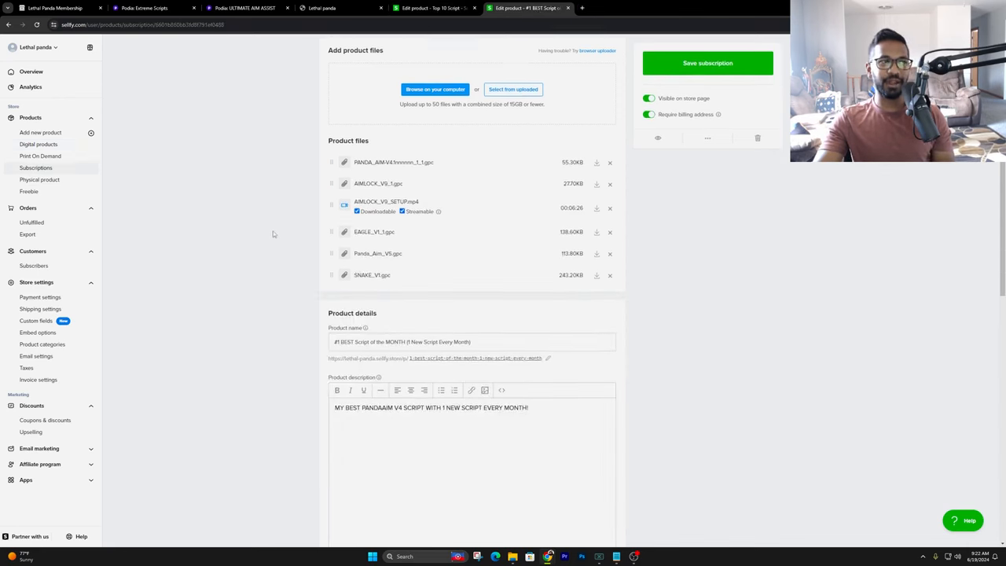
left_click(342, 8)
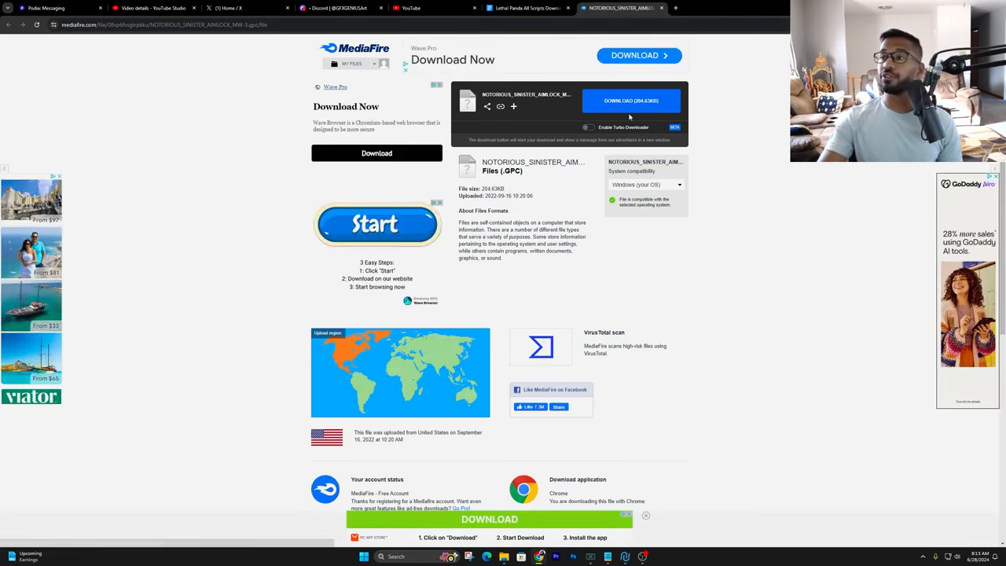
Download NOTORIOUS_SINISTER_AIMLOCK_MW-3.gpc (204.63KB), briefly checking Zen Studio's Programmer.
left_click(630, 100)
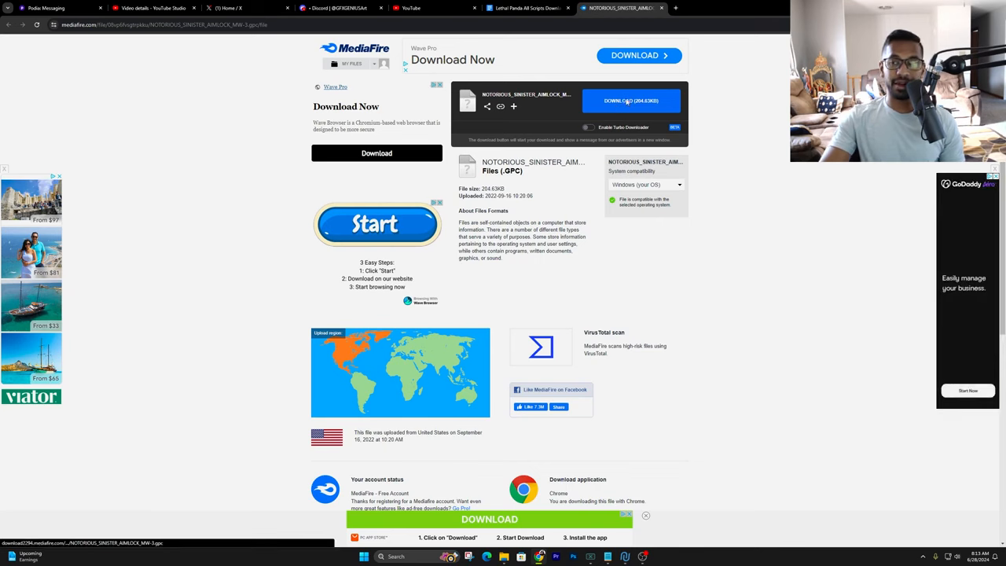
left_click(630, 101)
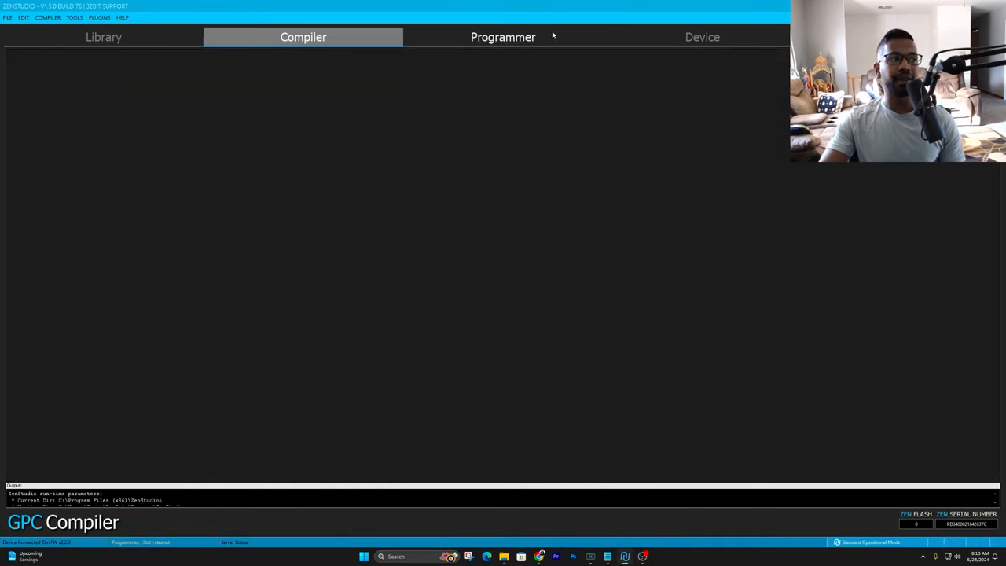
left_click(502, 37)
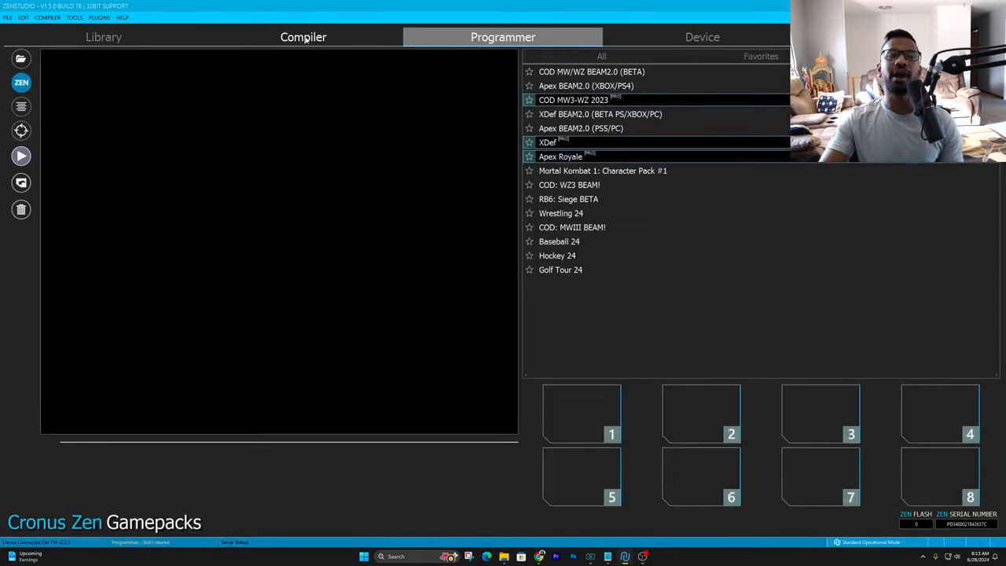
left_click(303, 37)
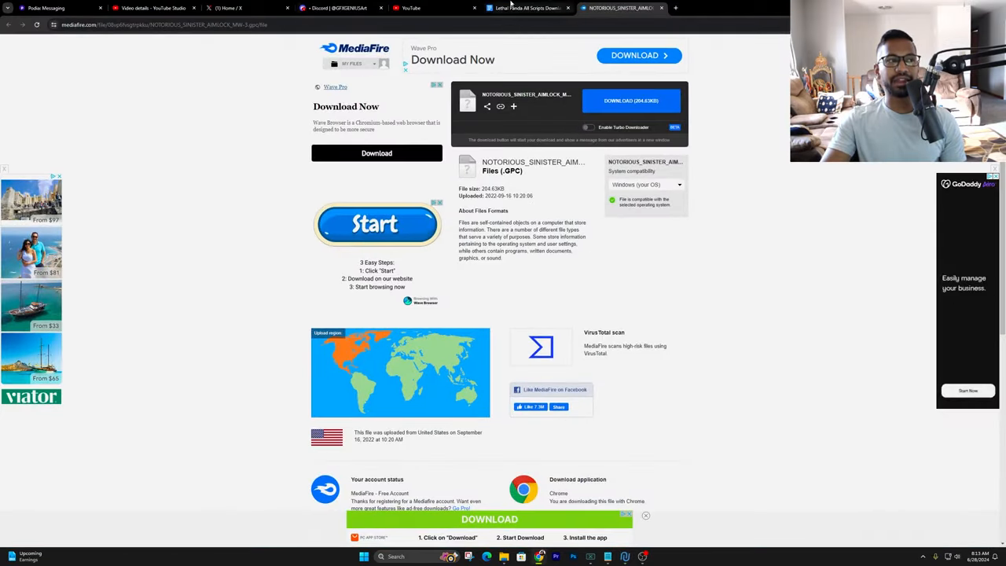
Revisit the Lethal Panda All Scripts Google Doc and scroll toward the SINISTER AIMLOCK link.
left_click(526, 8)
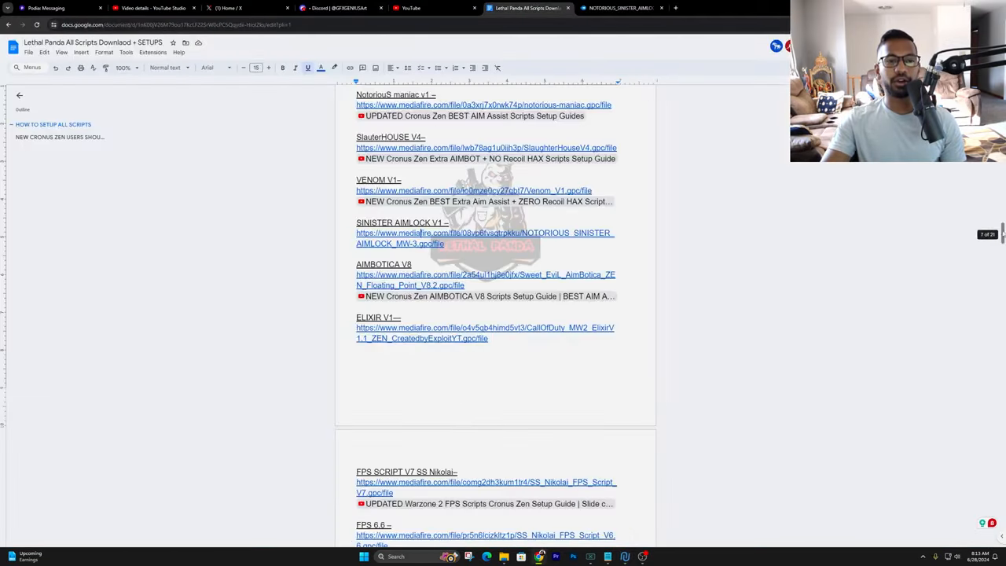
scroll("up", 3)
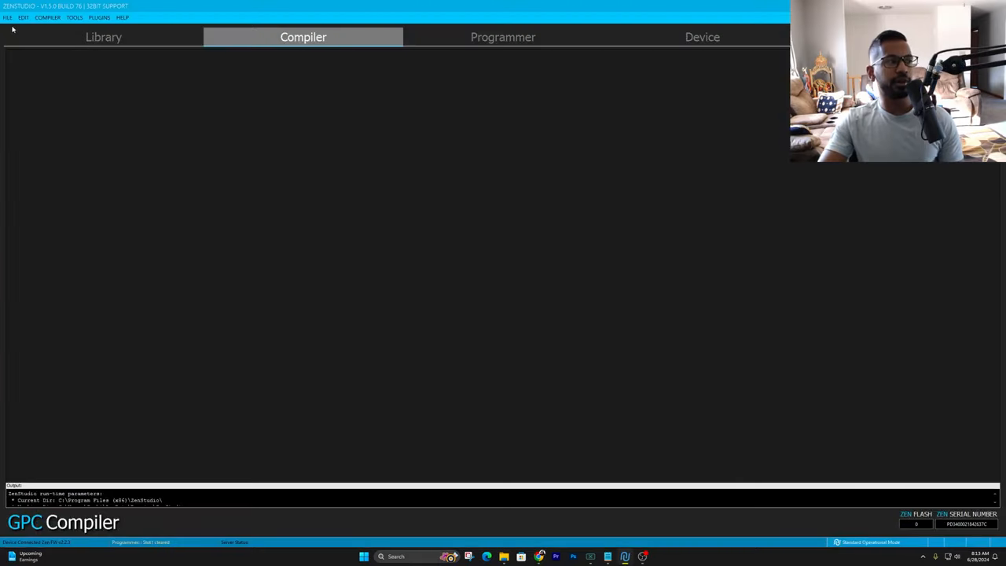
Open NOTORIOUS_SINISTER_AIMLOCK_MW-3 (2).gpc from Downloads in the Zen Studio compiler.
left_click(7, 17)
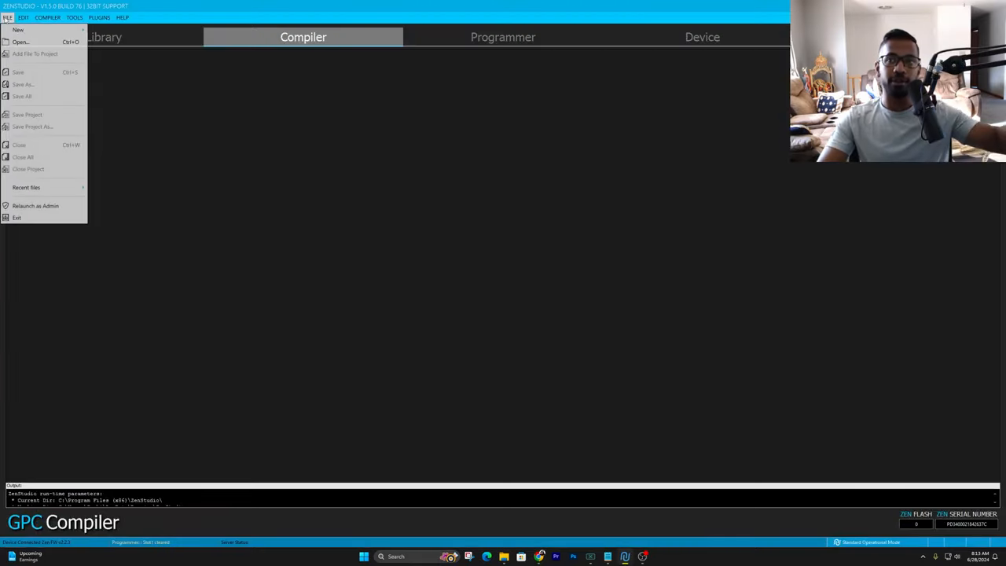
mouse_move(20, 41)
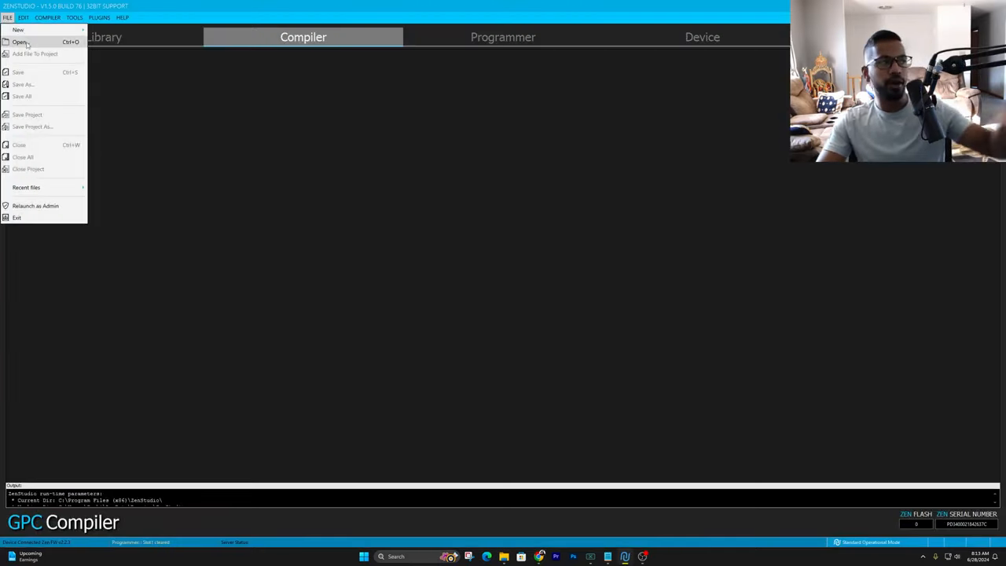
left_click(19, 42)
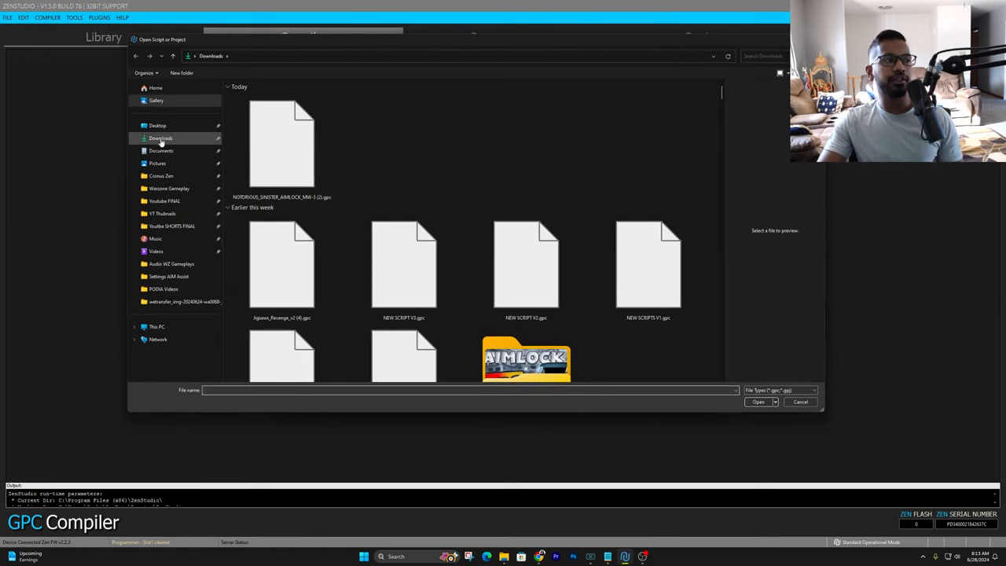
left_click(281, 146)
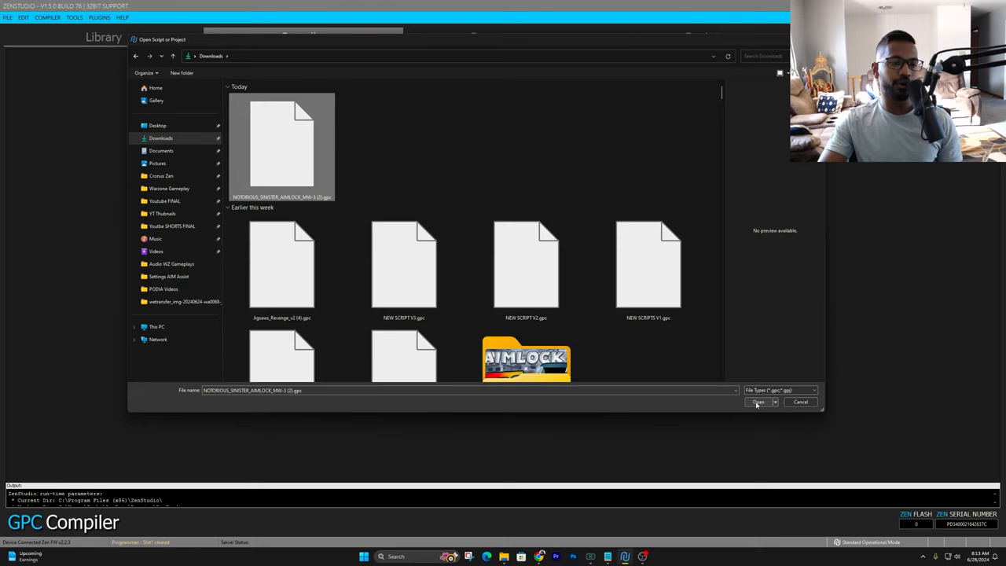
left_click(758, 401)
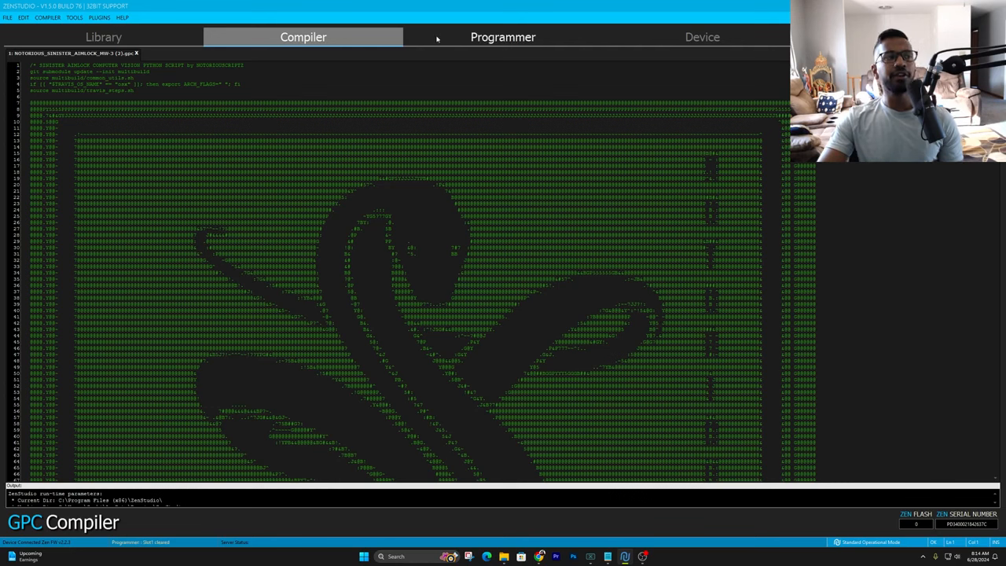
Add the Sinister Aimlock GPC script to slot 1 and program the device.
left_click(503, 37)
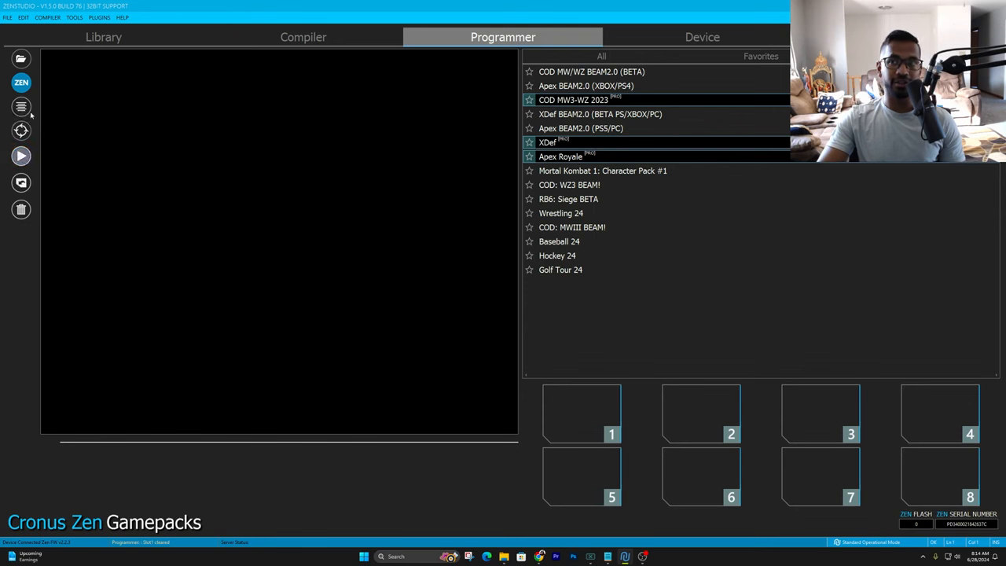
left_click(22, 107)
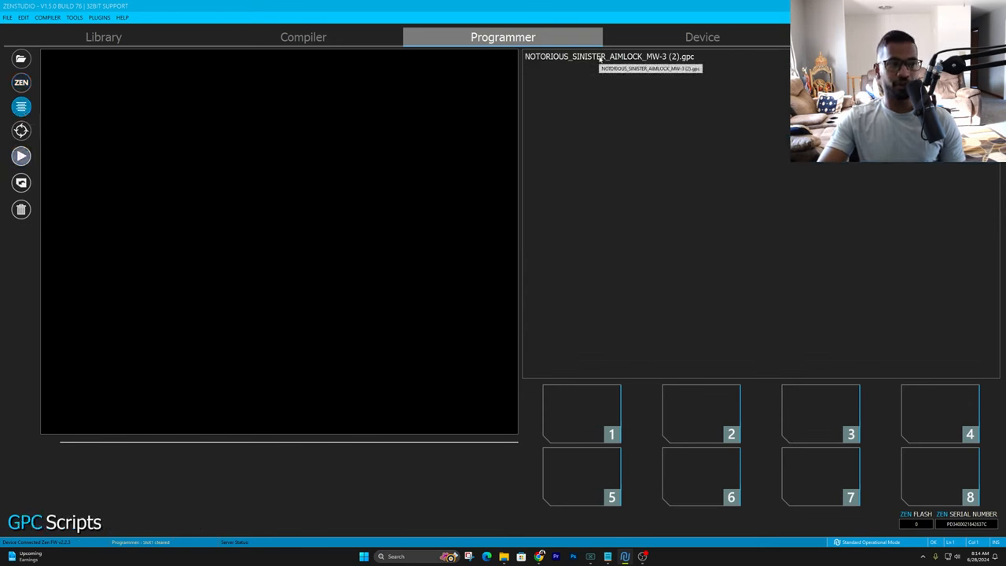
left_click(609, 55)
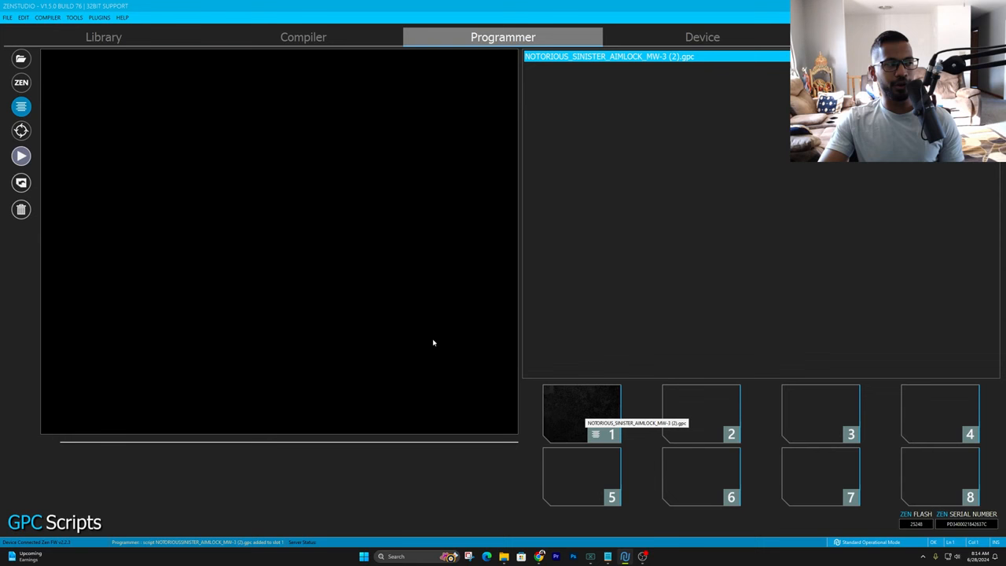
mouse_move(21, 155)
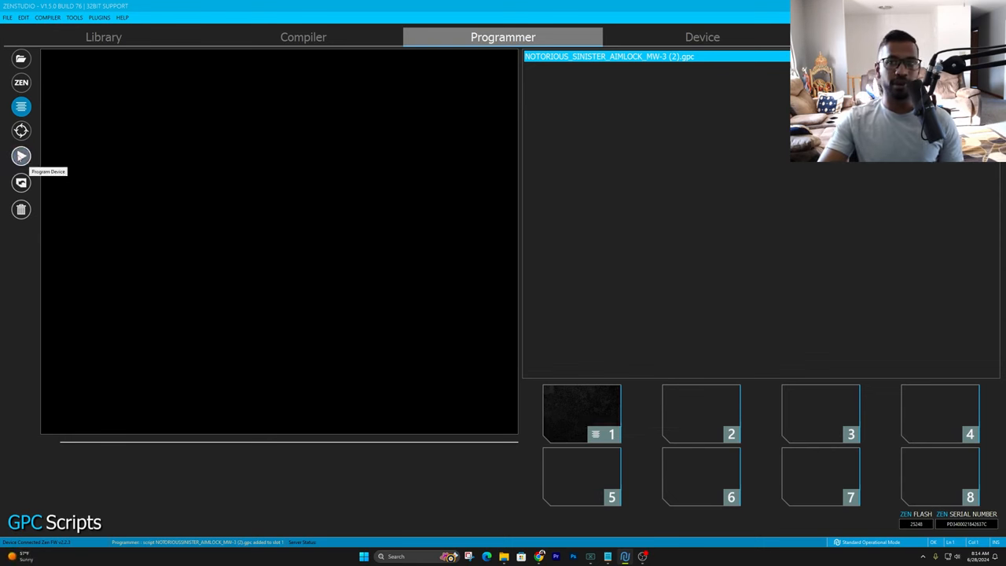
left_click(21, 155)
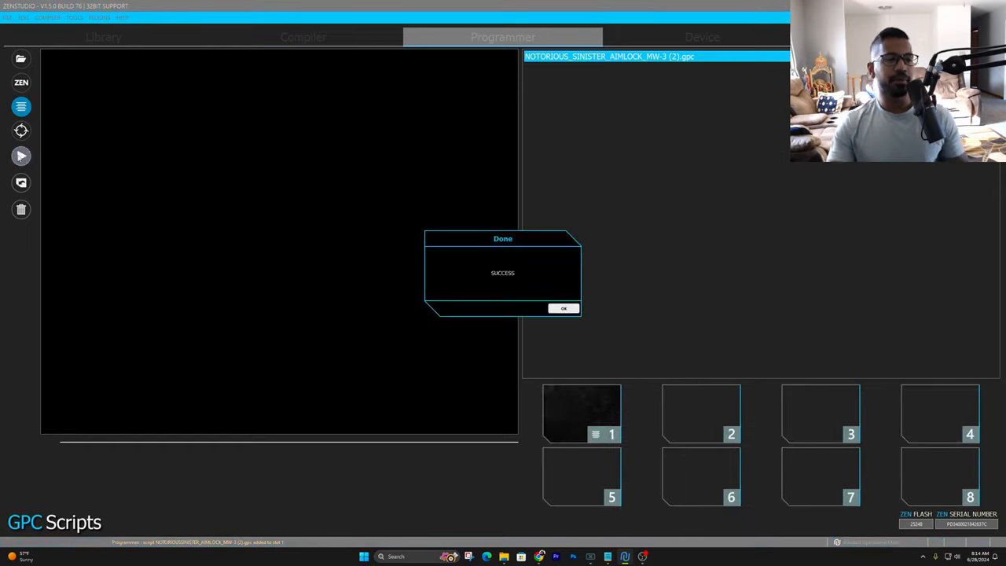
left_click(562, 307)
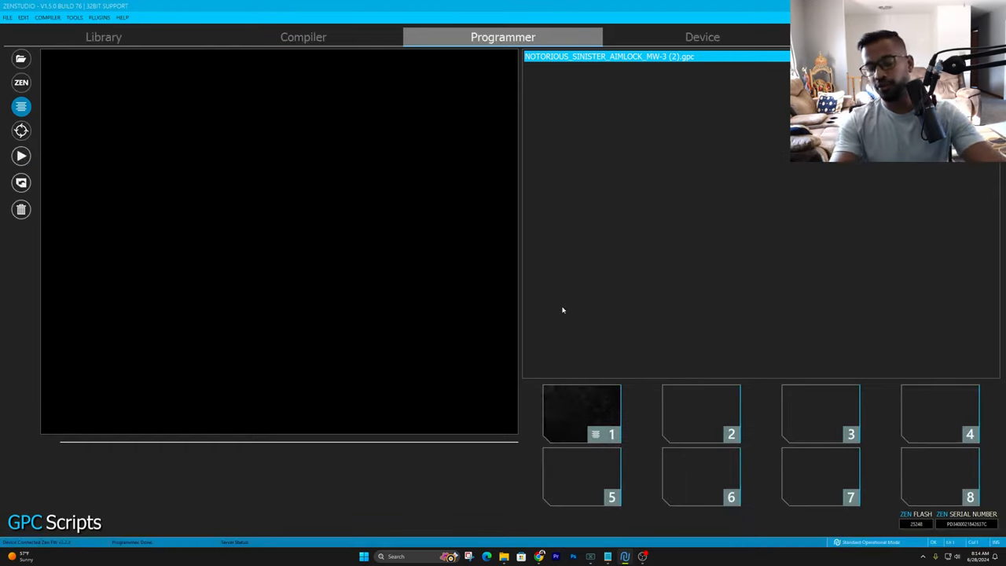